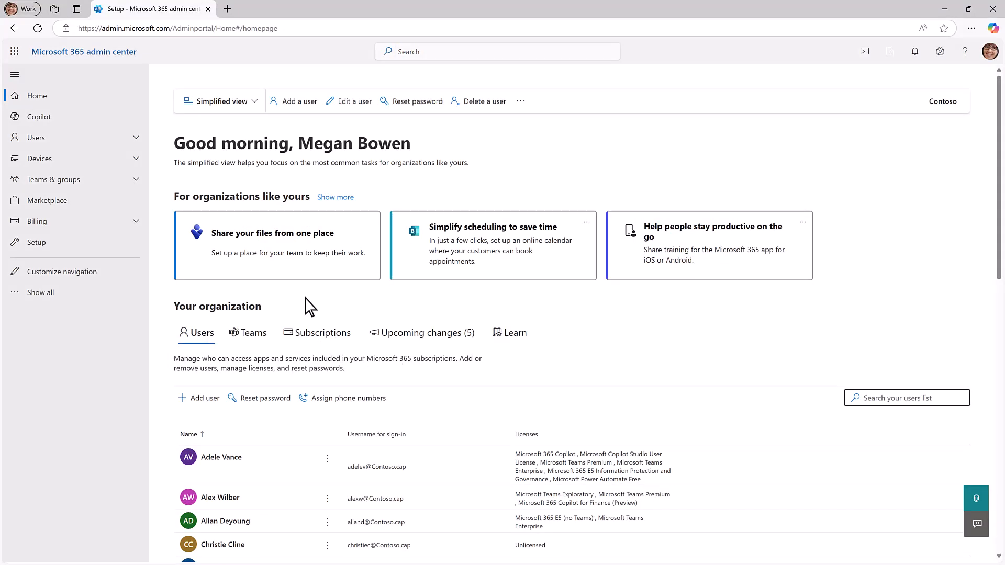
From Setup, start the Activate pay-as-you-go services guide and choose Syntex services billing.
{"action": "left_click", "coordinate": [36, 242]}
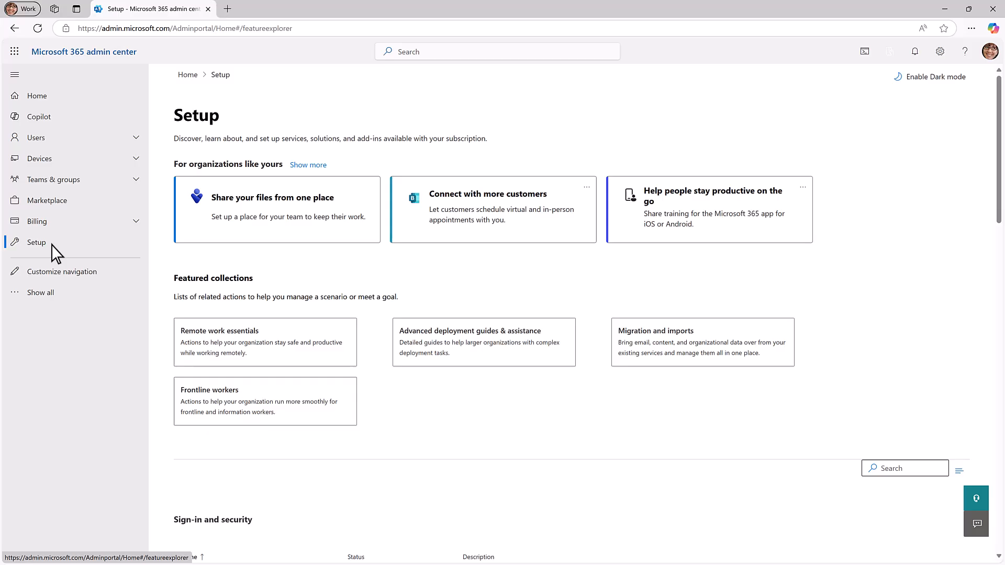
{"action": "scroll", "scroll_direction": "down", "scroll_amount": 3}
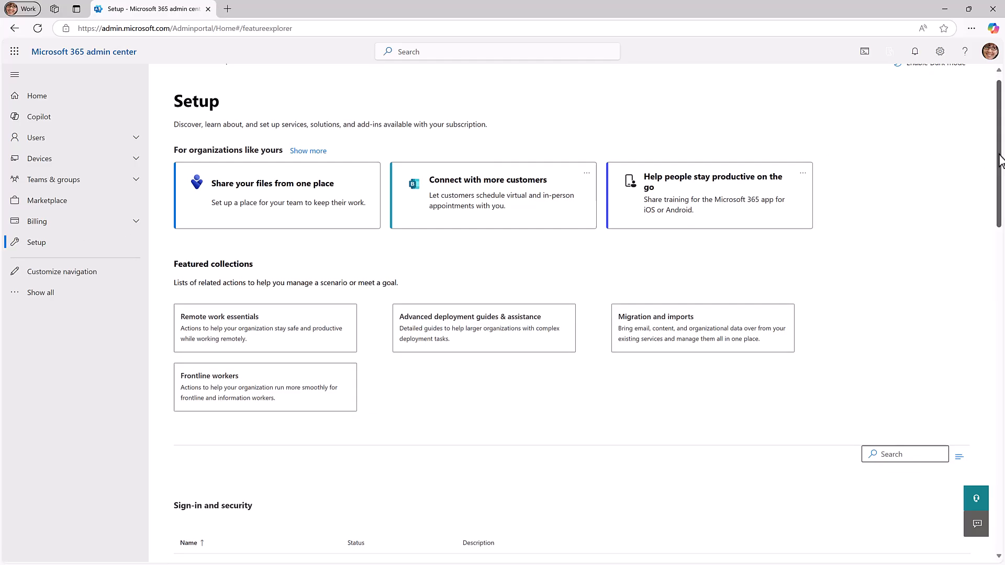
{"action": "scroll", "scroll_direction": "down", "scroll_amount": 3}
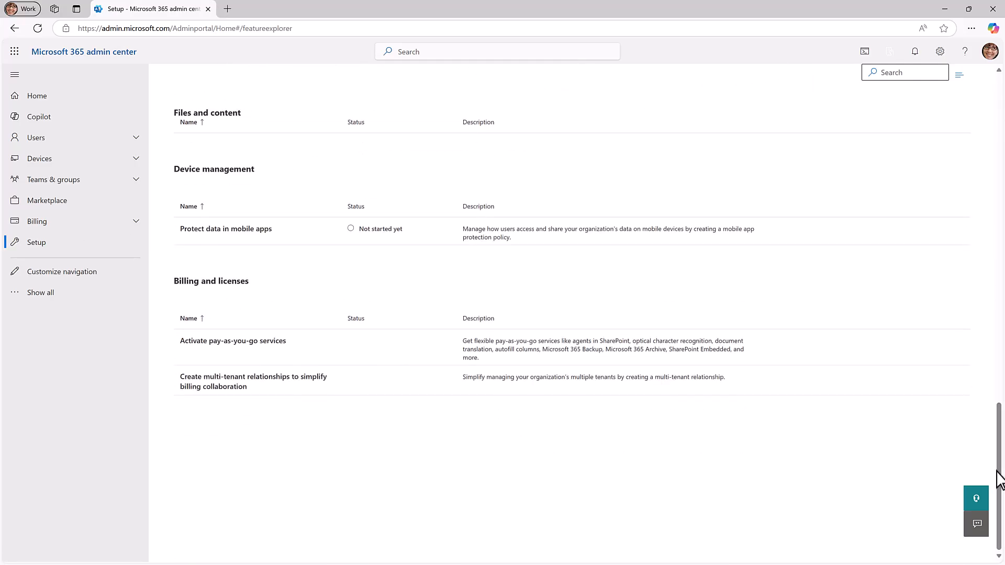
{"action": "left_click", "coordinate": [232, 341]}
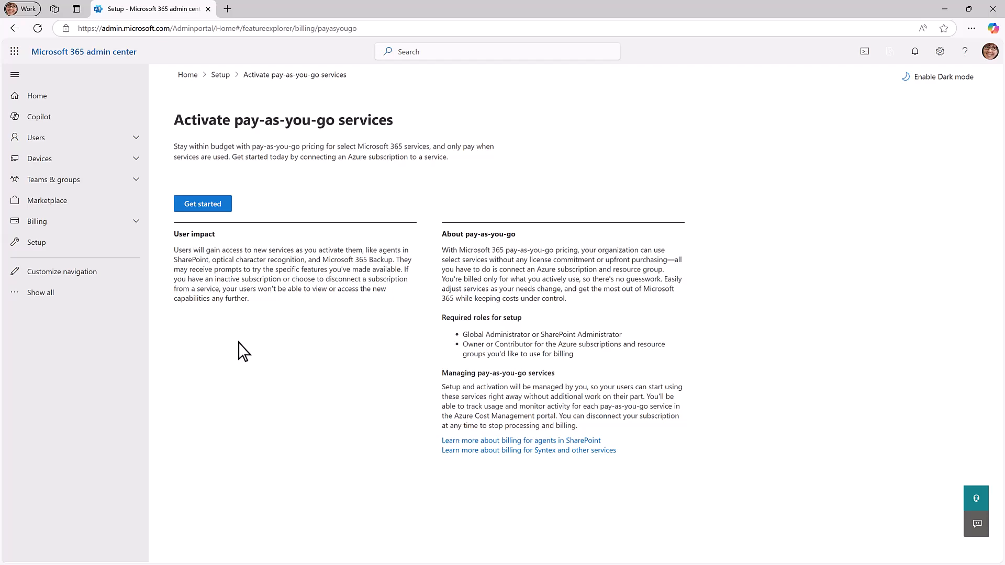
{"action": "left_click", "coordinate": [203, 203]}
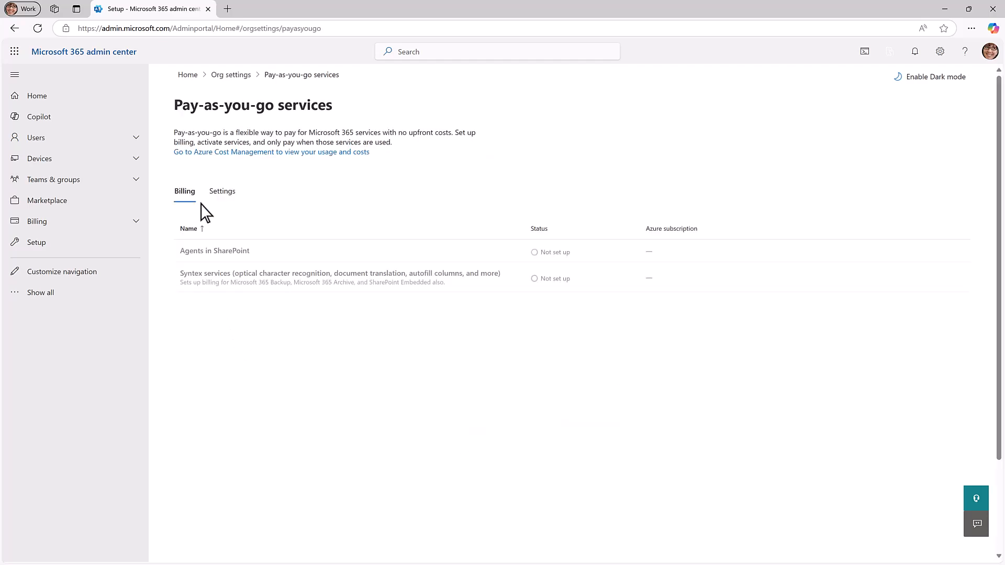
{"action": "left_click", "coordinate": [340, 273]}
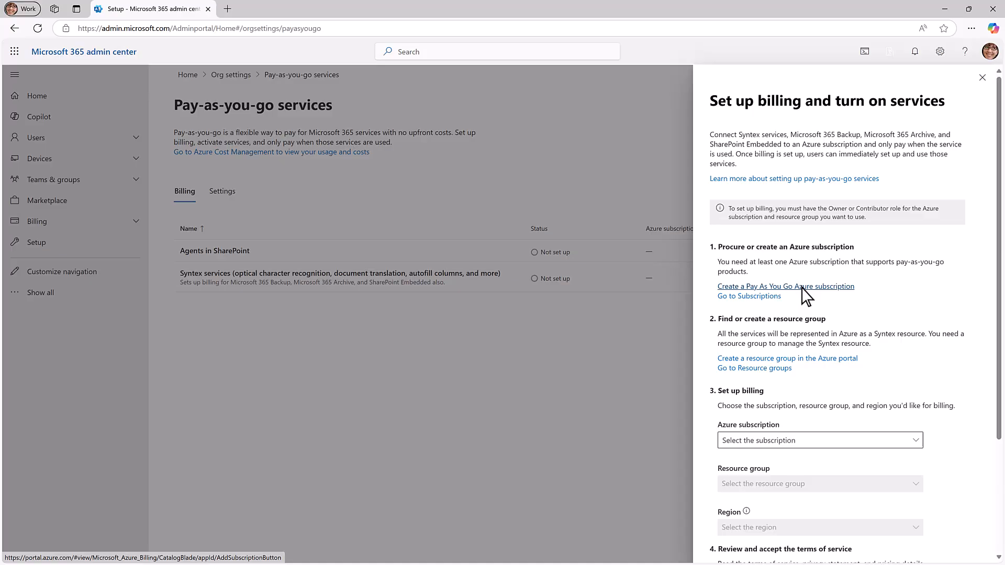
Start a Pay-As-You-Go Azure subscription and accept the customer agreement.
{"action": "left_click", "coordinate": [785, 286]}
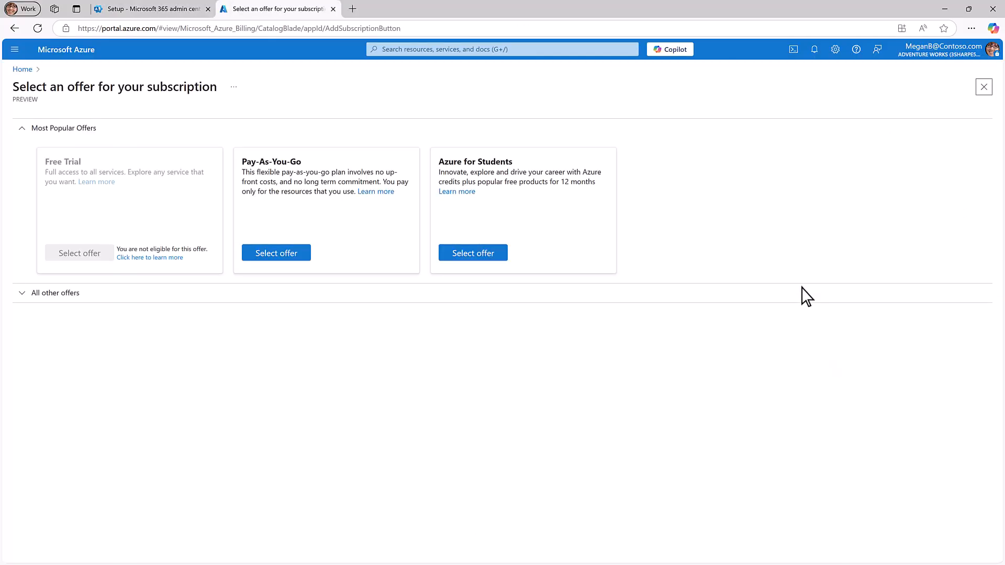
{"action": "left_click", "coordinate": [276, 252]}
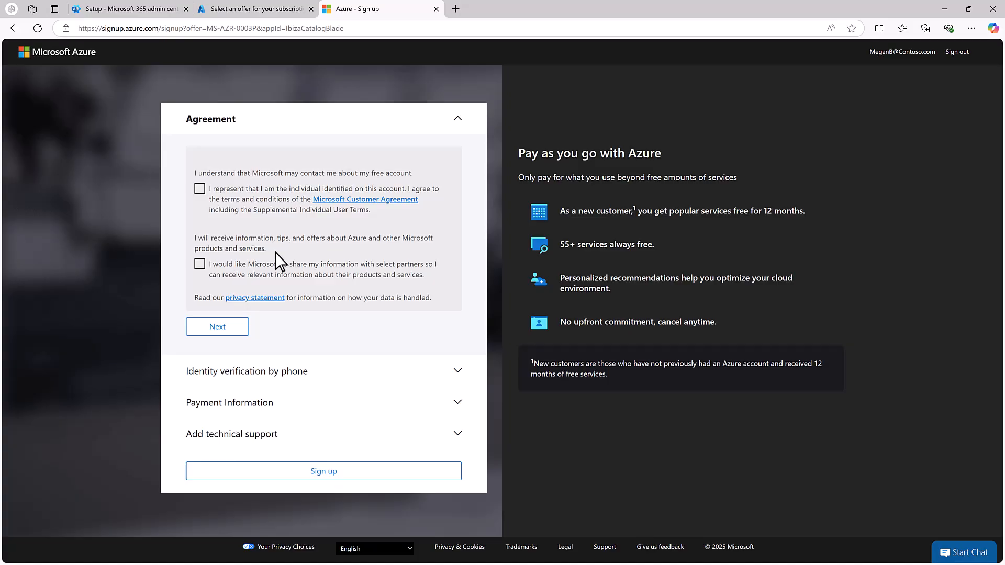
{"action": "left_click", "coordinate": [199, 188]}
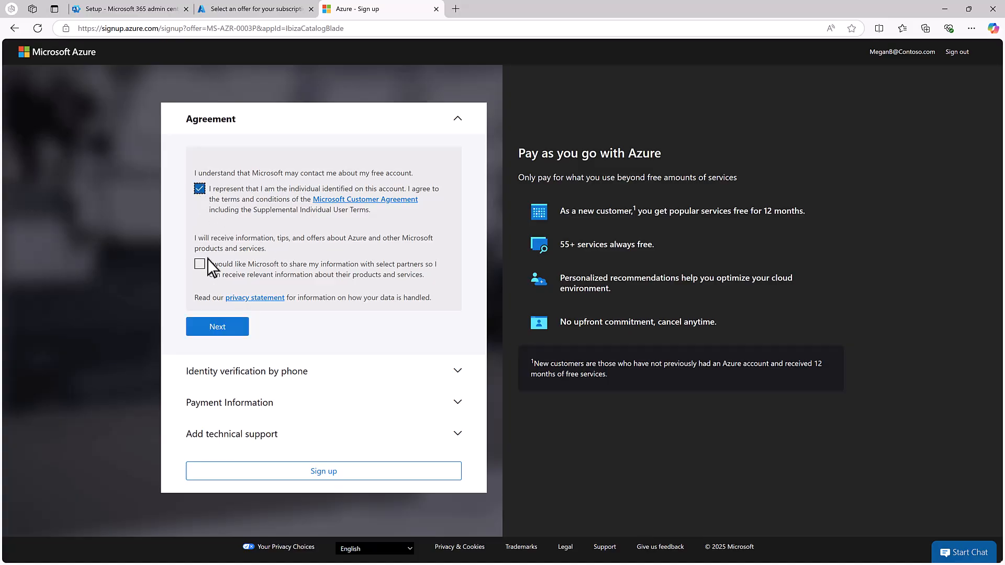
{"action": "left_click", "coordinate": [217, 326]}
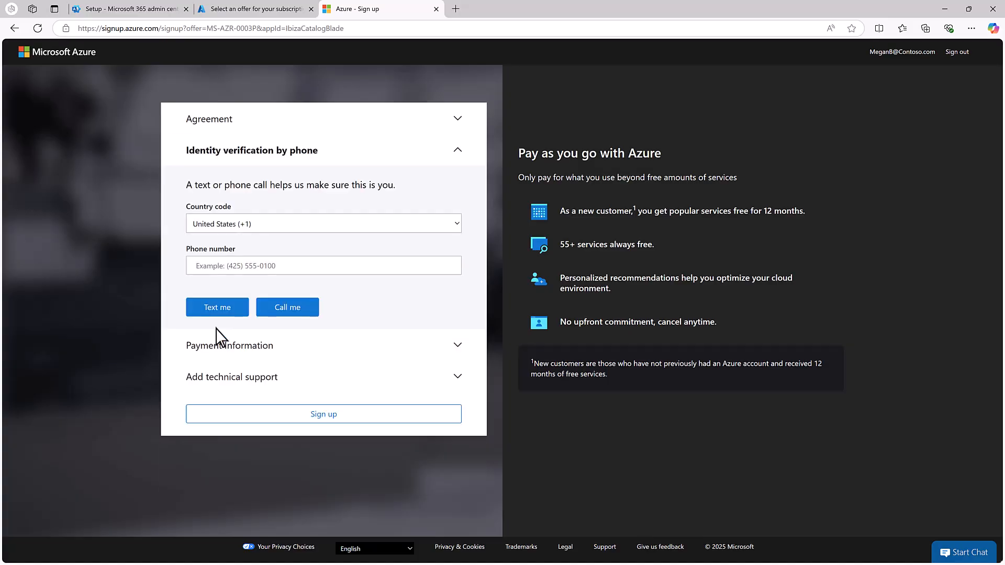
Verify identity by text message to the (425) 555- phone number.
{"action": "type", "text": "(425) 555-"}
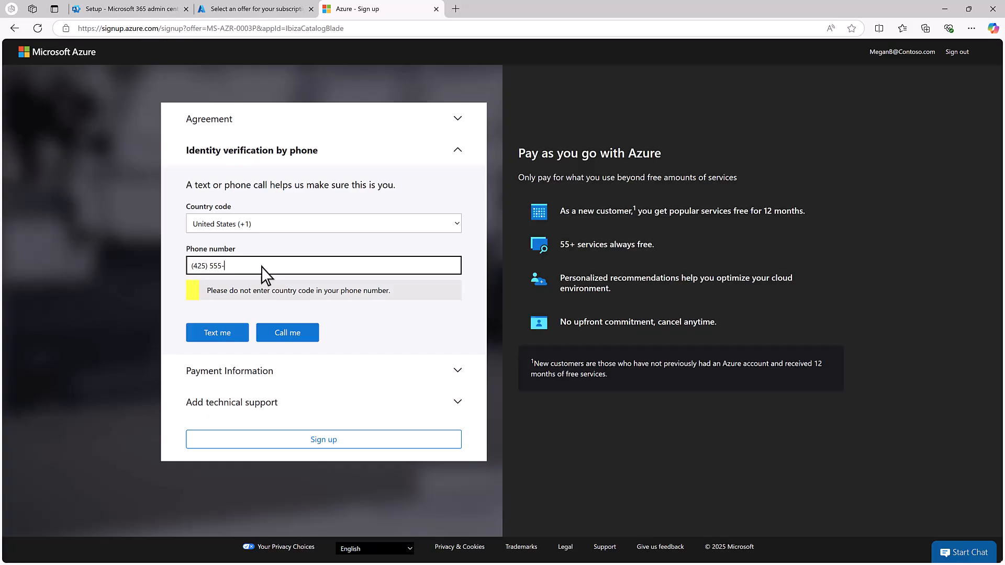
{"action": "left_click", "coordinate": [217, 333]}
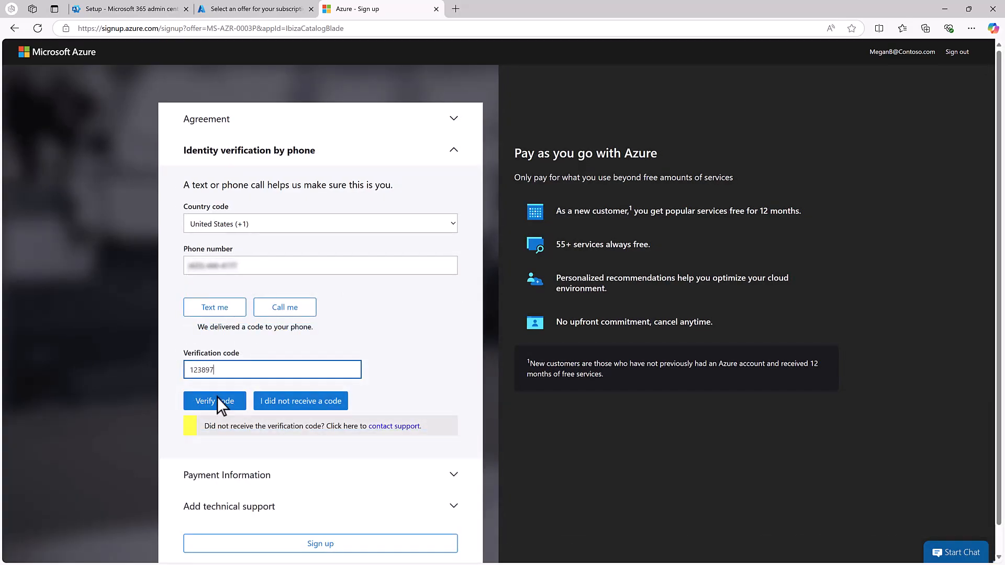
{"action": "left_click", "coordinate": [214, 400]}
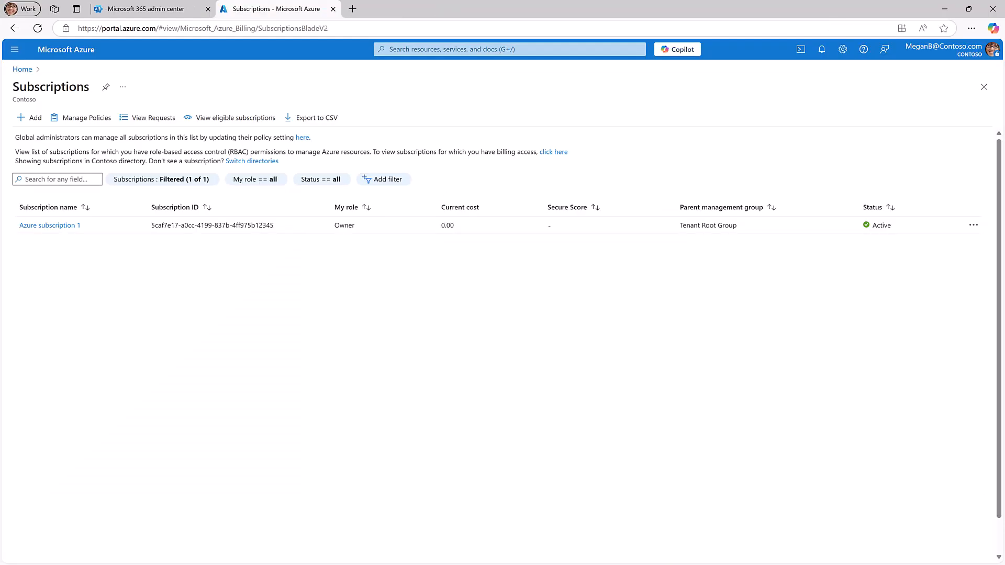
Add a Pay-As-You-Go subscription with a 100 USD budget named PAYG, then create it.
{"action": "left_click", "coordinate": [31, 117]}
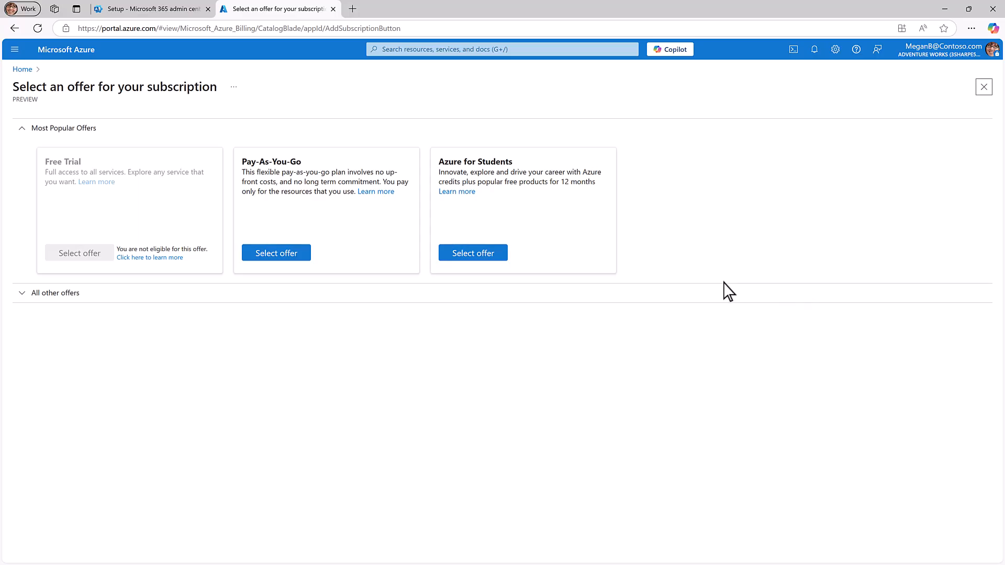
{"action": "left_click", "coordinate": [276, 252]}
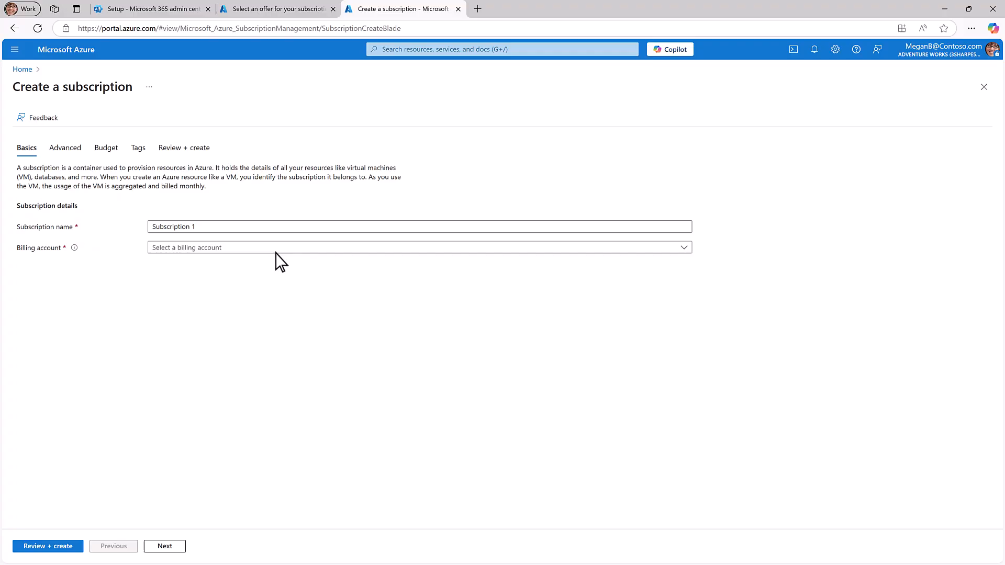
{"action": "mouse_move", "coordinate": [685, 247]}
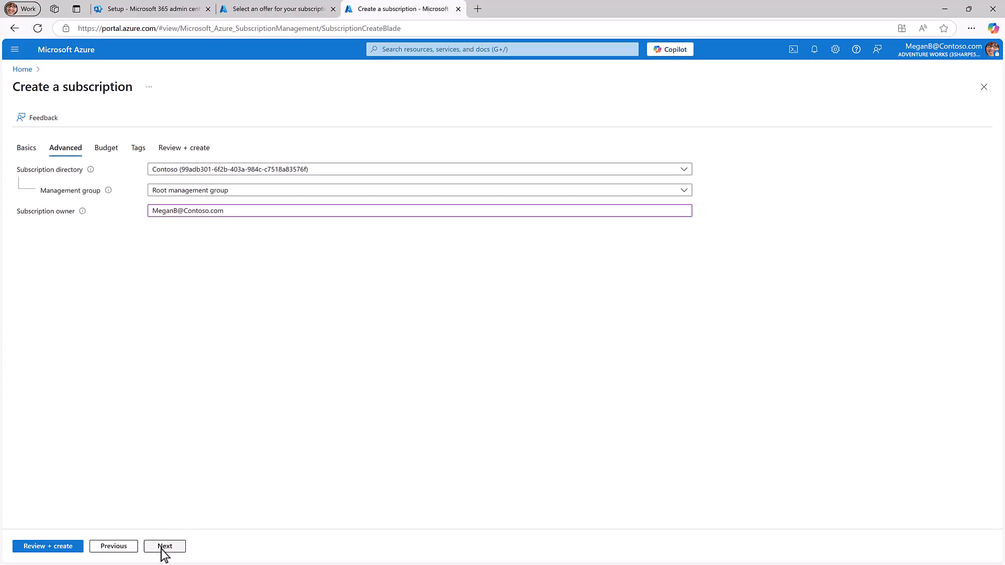
{"action": "left_click", "coordinate": [165, 546]}
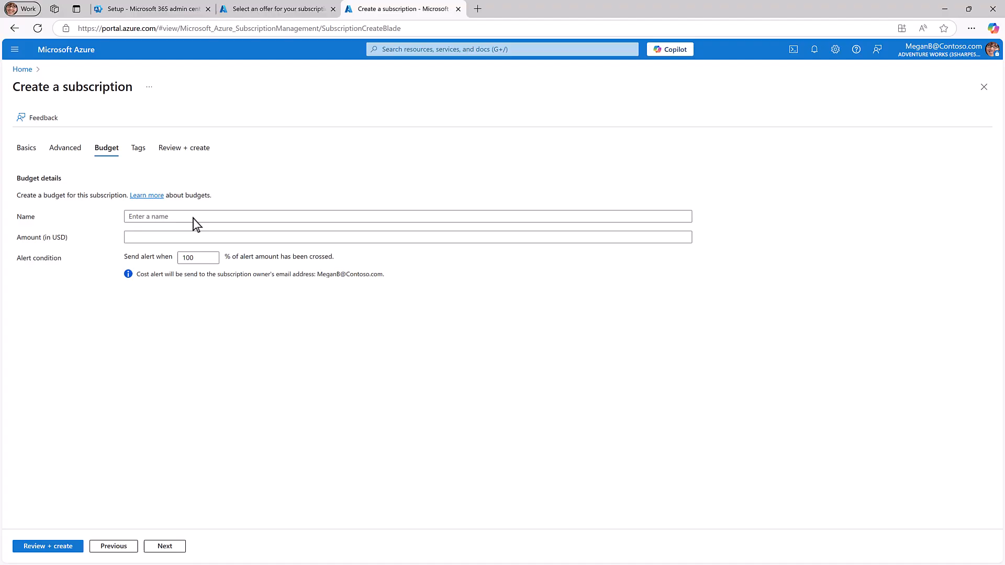
{"action": "type", "text": "PAYG"}
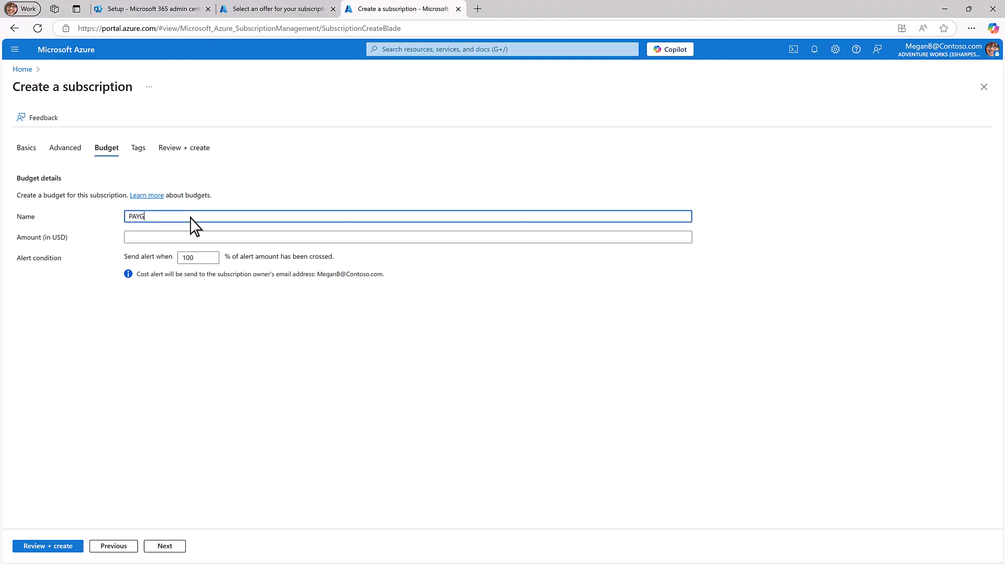
{"action": "type", "text": "100"}
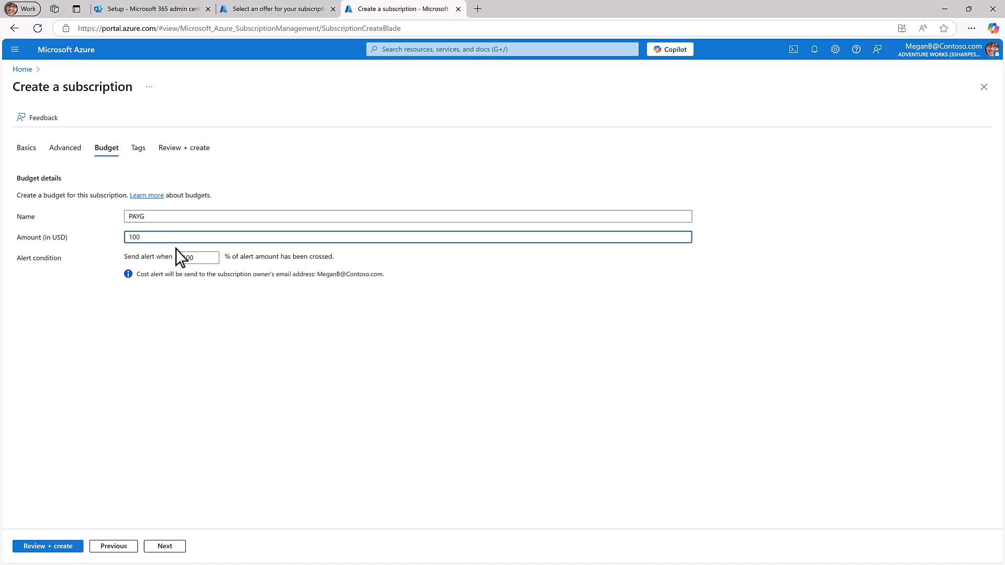
{"action": "left_click", "coordinate": [138, 148]}
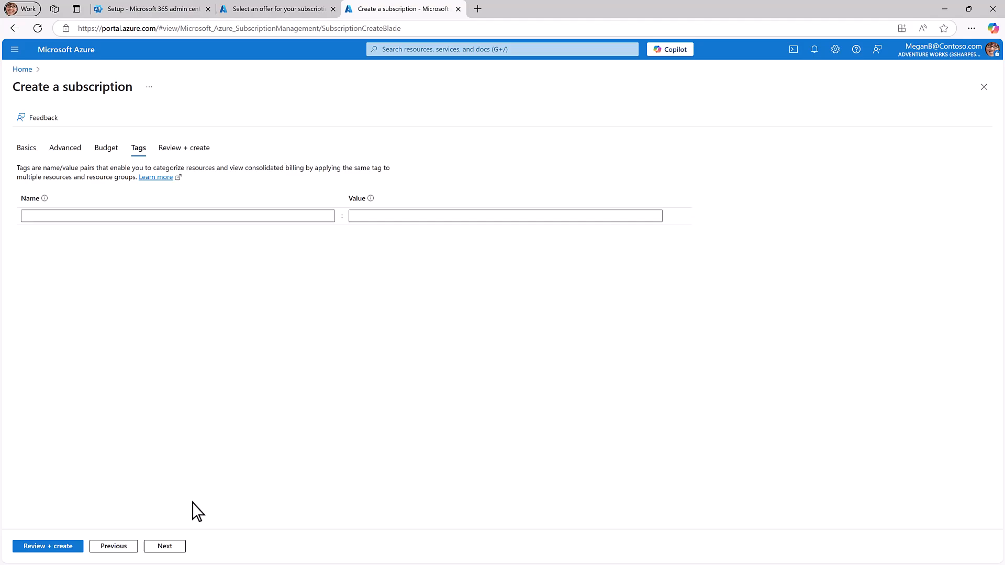
{"action": "left_click", "coordinate": [165, 546]}
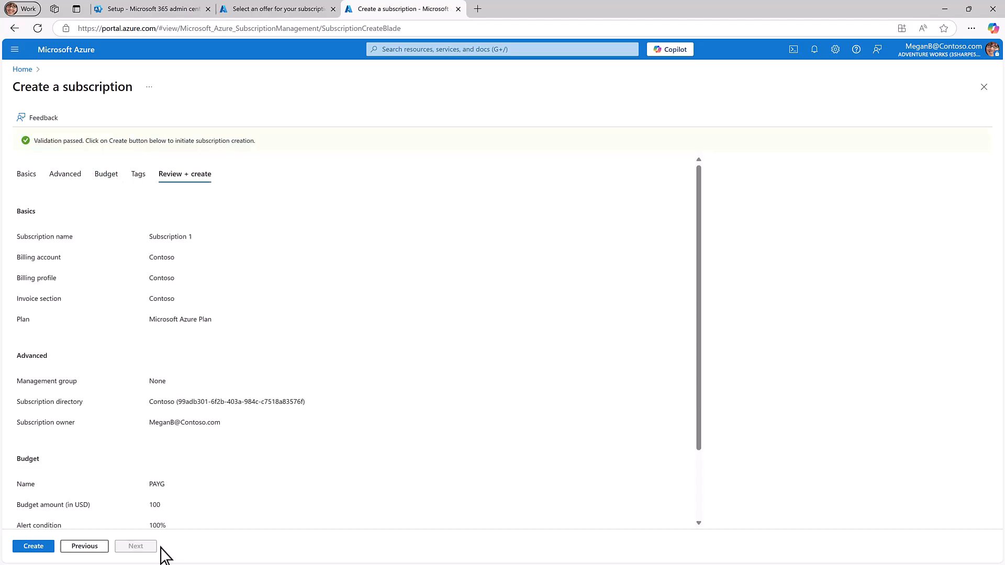
{"action": "left_click", "coordinate": [33, 546]}
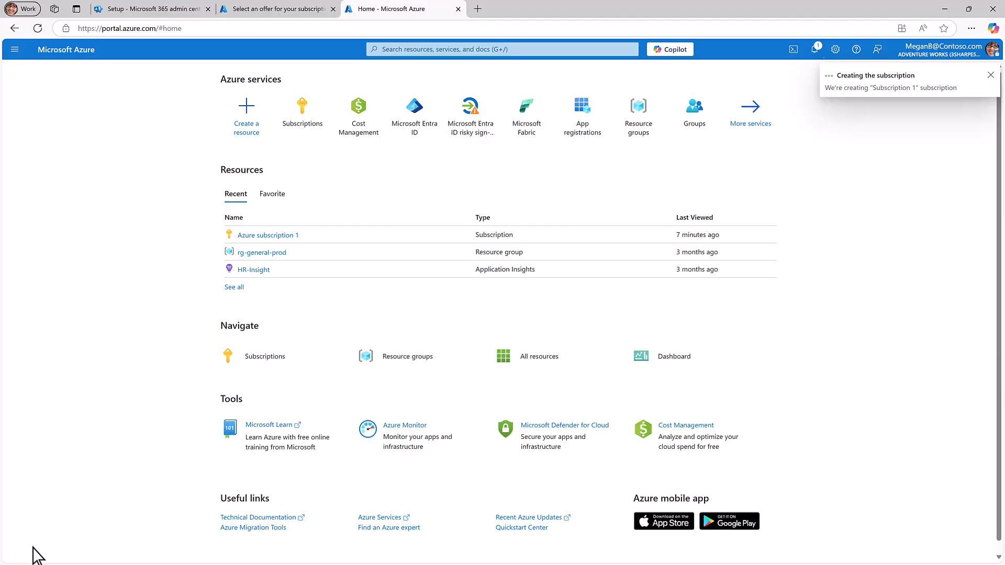
Create resource group 'PAYG-RG' in Azure subscription 1 from the billing setup link.
{"action": "left_click", "coordinate": [991, 74]}
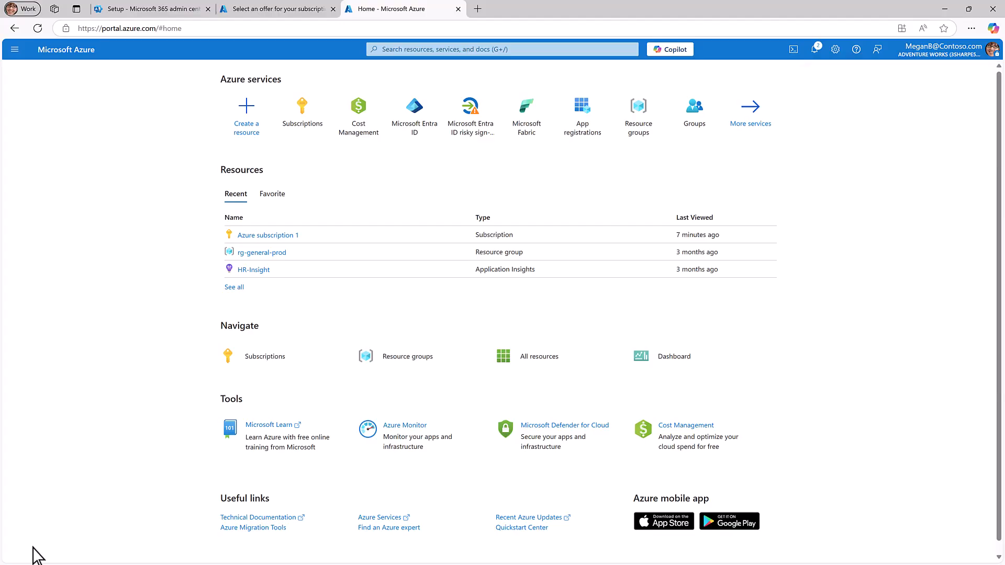
{"action": "left_click", "coordinate": [149, 9]}
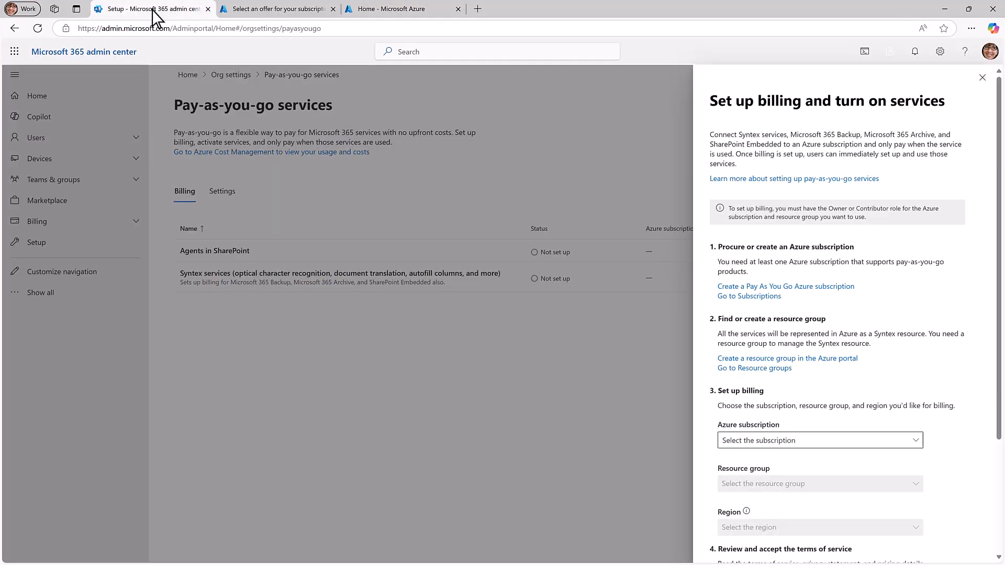
{"action": "left_click", "coordinate": [788, 357]}
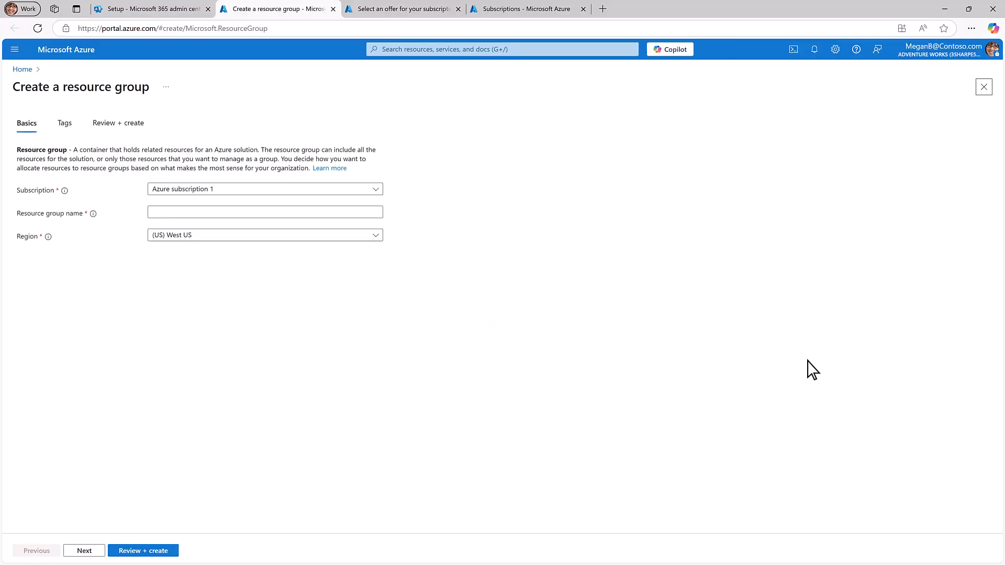
{"action": "left_click", "coordinate": [264, 211]}
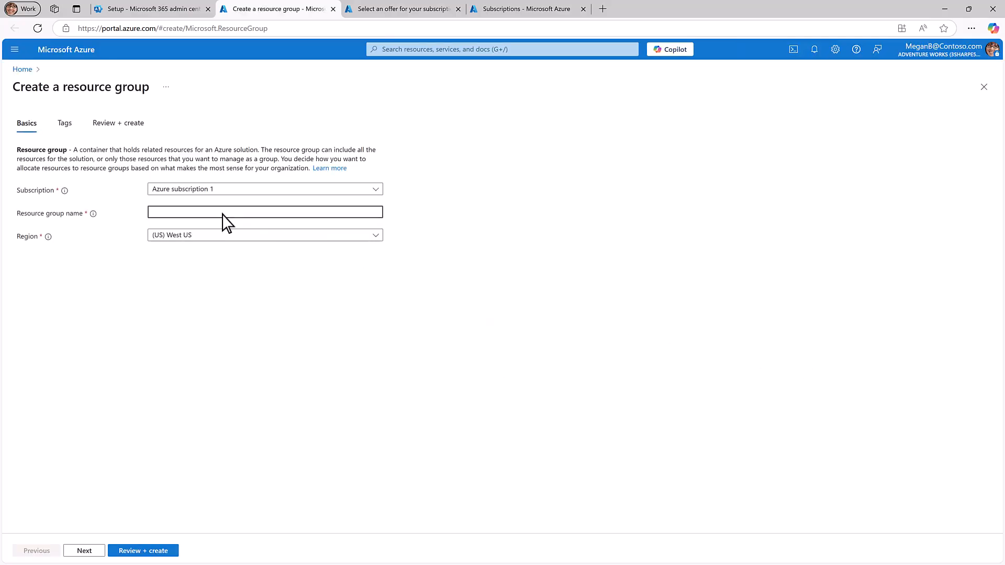
{"action": "type", "text": "PAYG-RG"}
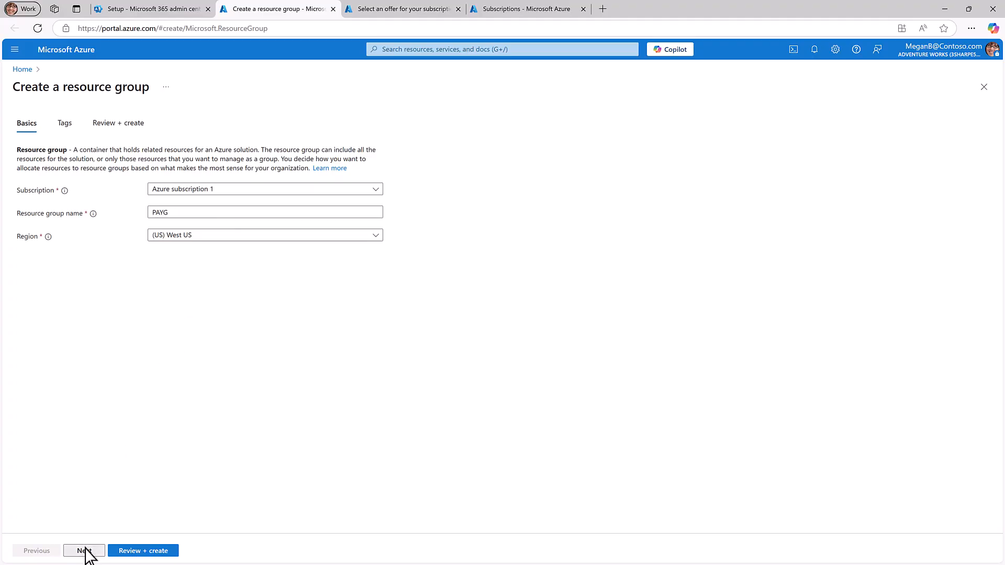
{"action": "left_click", "coordinate": [84, 550]}
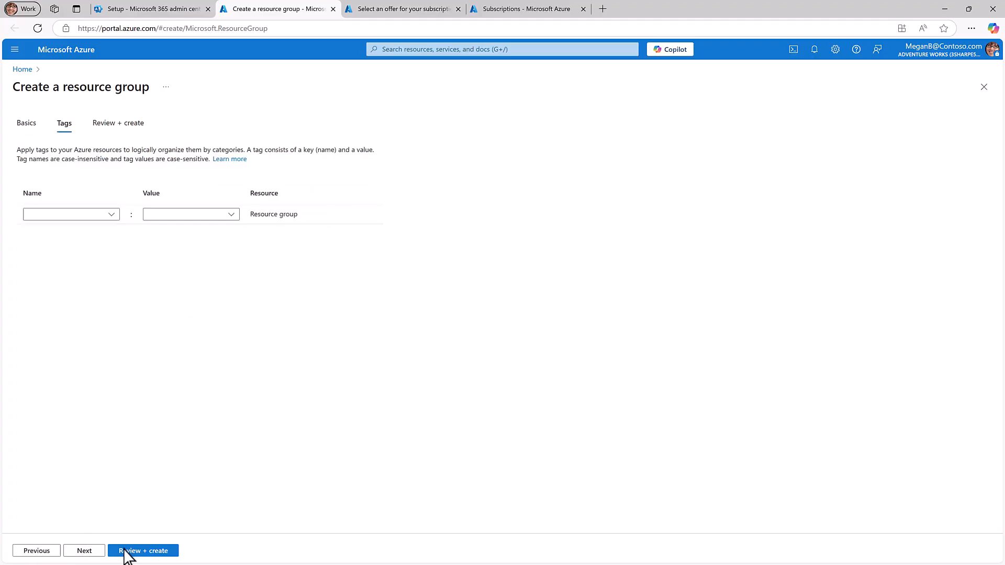
{"action": "left_click", "coordinate": [143, 551]}
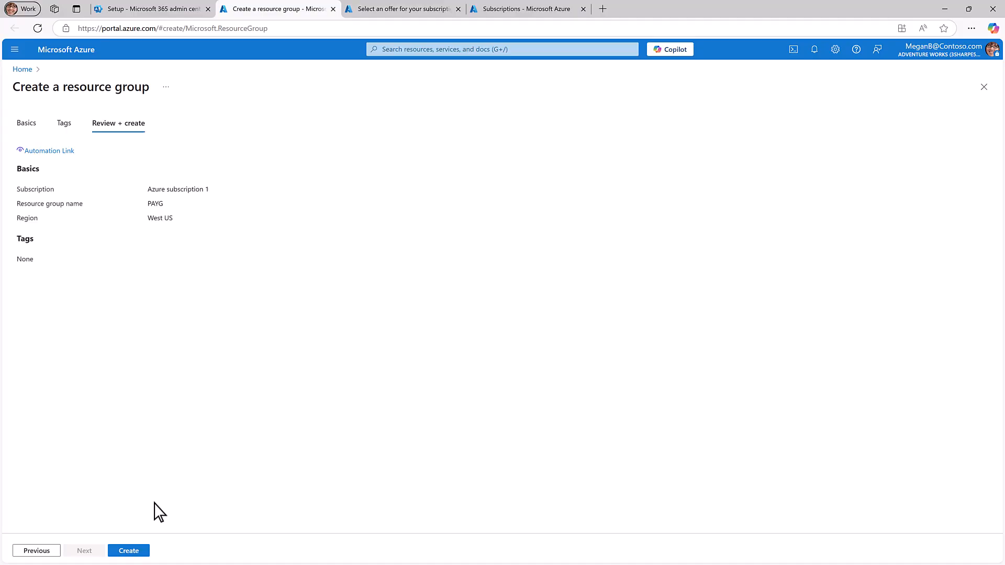
{"action": "left_click", "coordinate": [128, 551]}
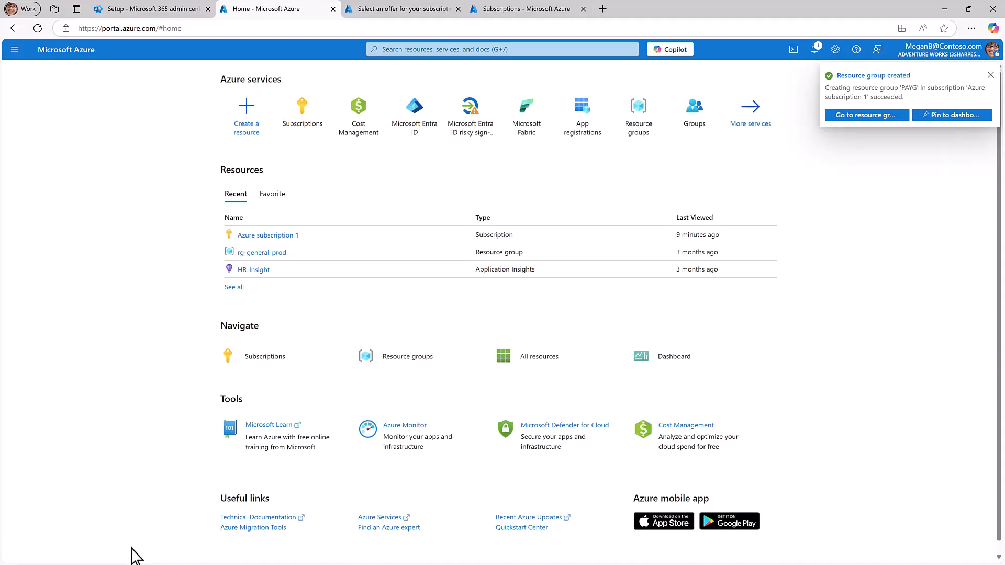
Save Syntex billing with Azure subscription 1, resource group PAYG-RG and region West US.
{"action": "left_click", "coordinate": [991, 75]}
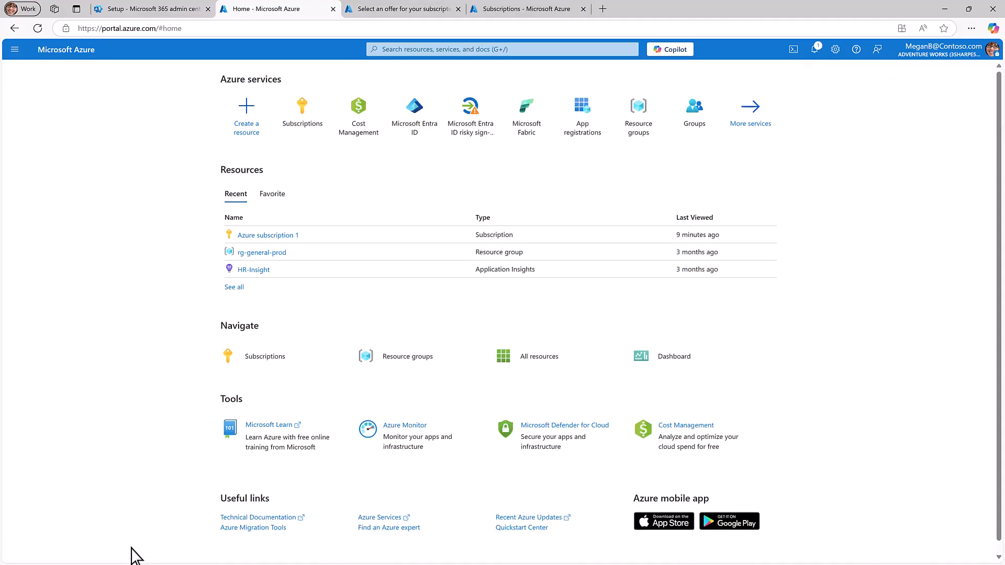
{"action": "left_click", "coordinate": [151, 9]}
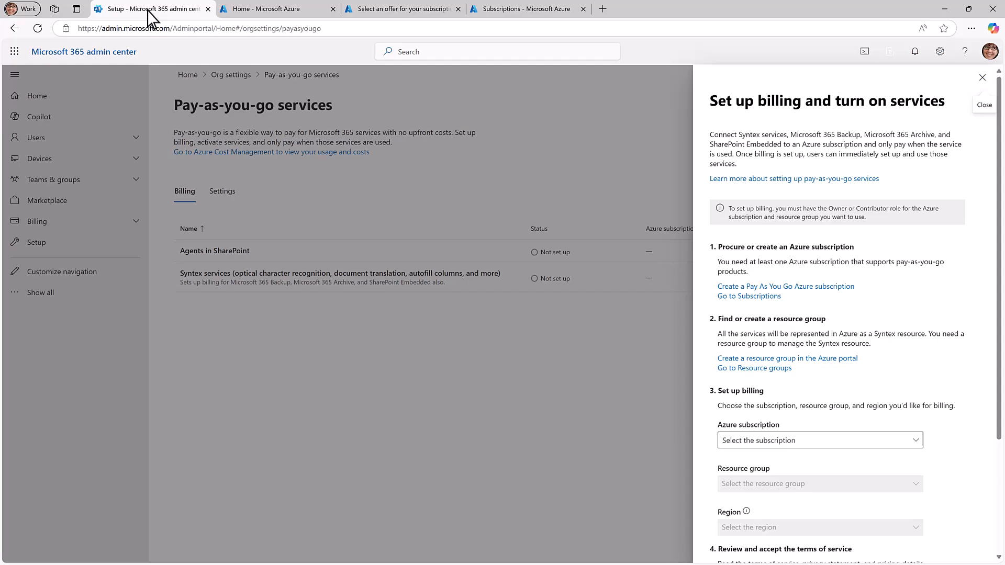
{"action": "left_click", "coordinate": [819, 440]}
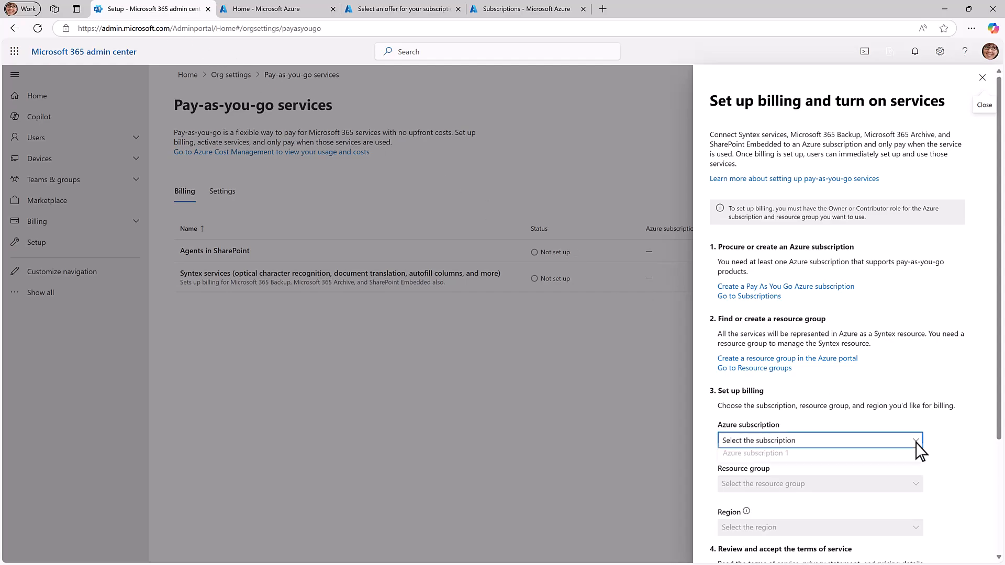
{"action": "left_click", "coordinate": [754, 453]}
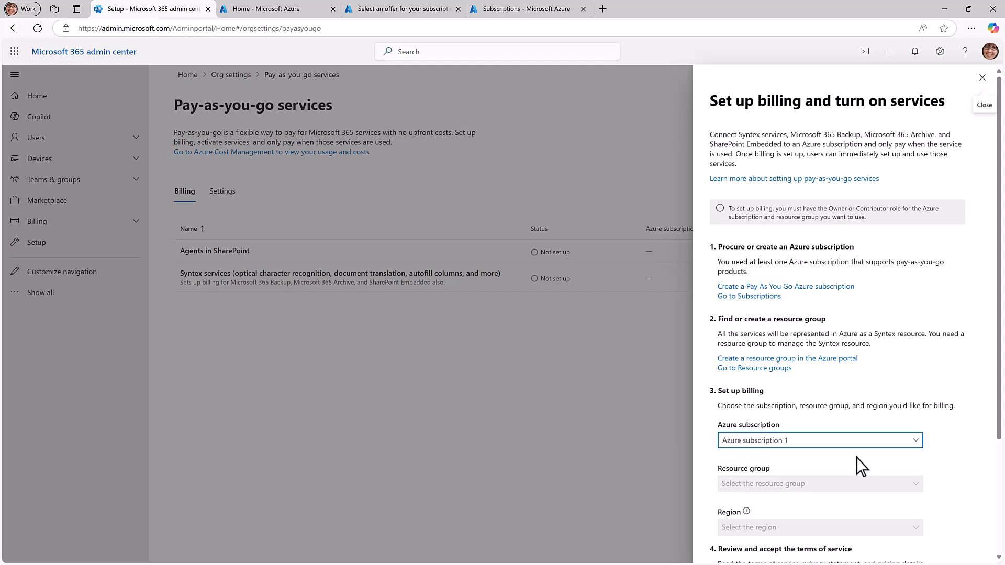
{"action": "left_click", "coordinate": [819, 483]}
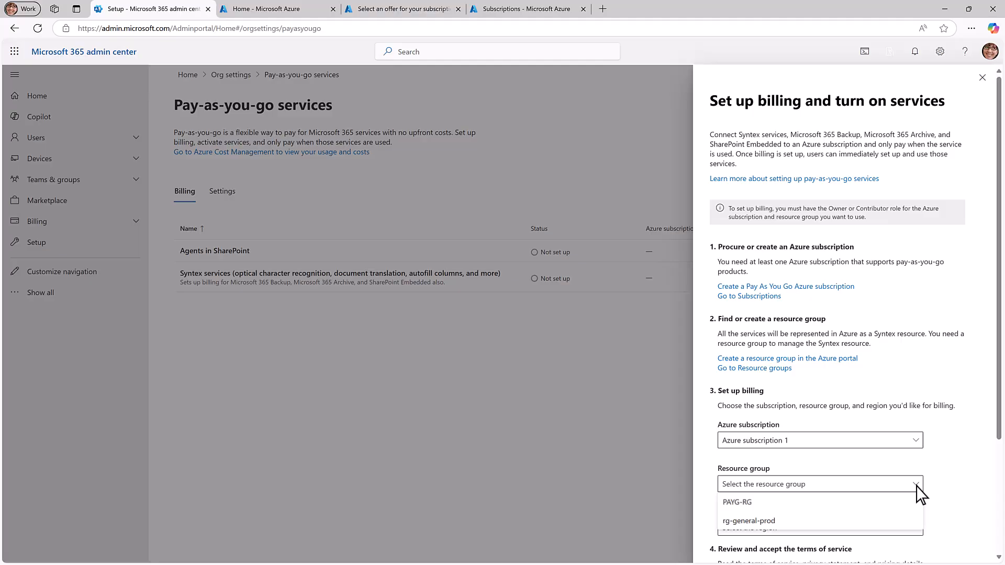
{"action": "left_click", "coordinate": [737, 502]}
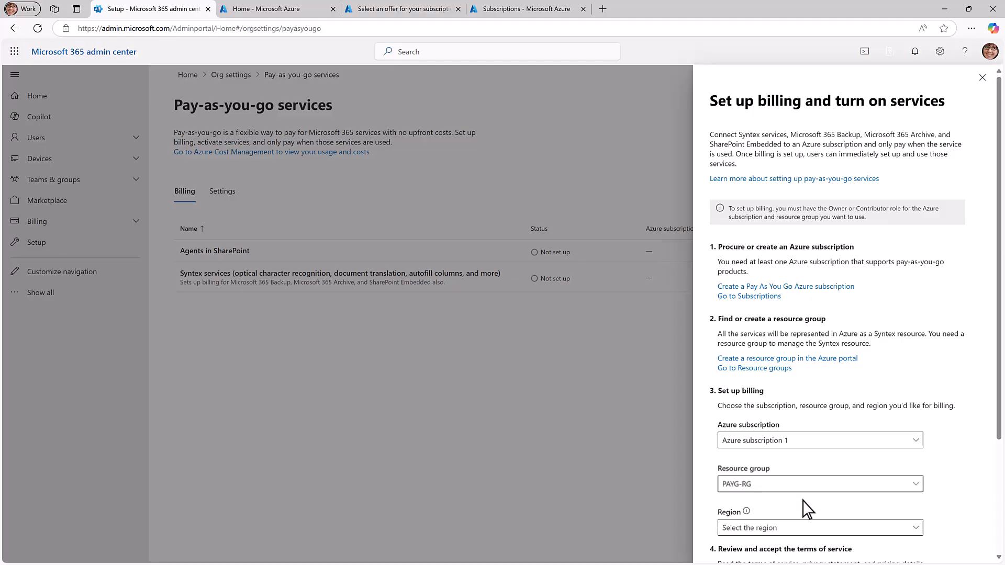
{"action": "left_click", "coordinate": [819, 528]}
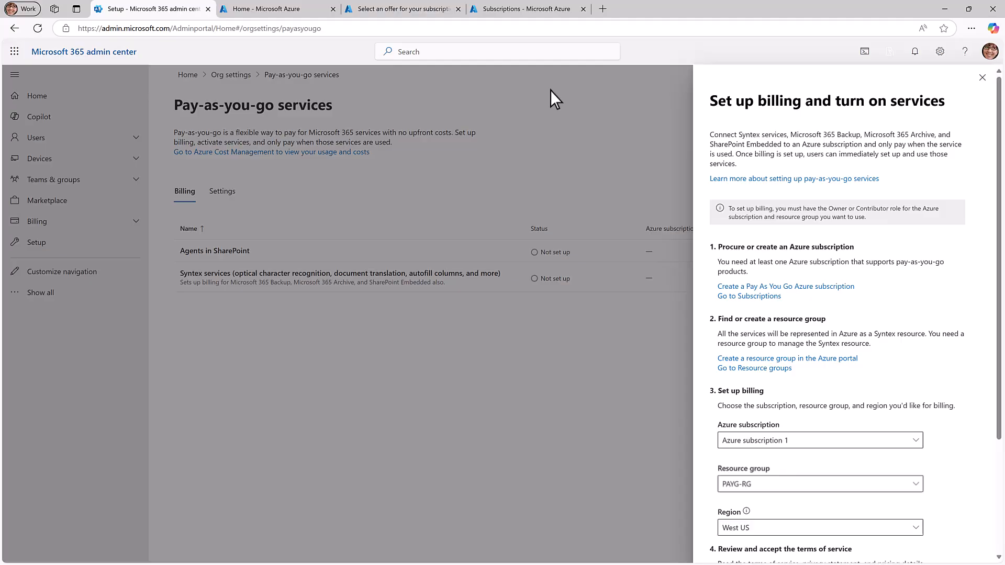
{"action": "mouse_move", "coordinate": [1000, 531]}
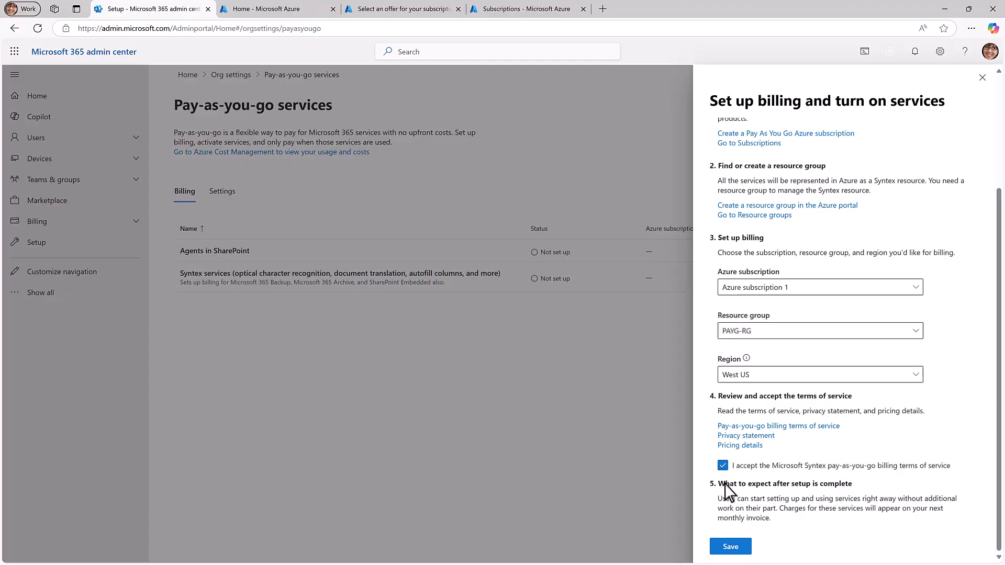
{"action": "left_click", "coordinate": [729, 546]}
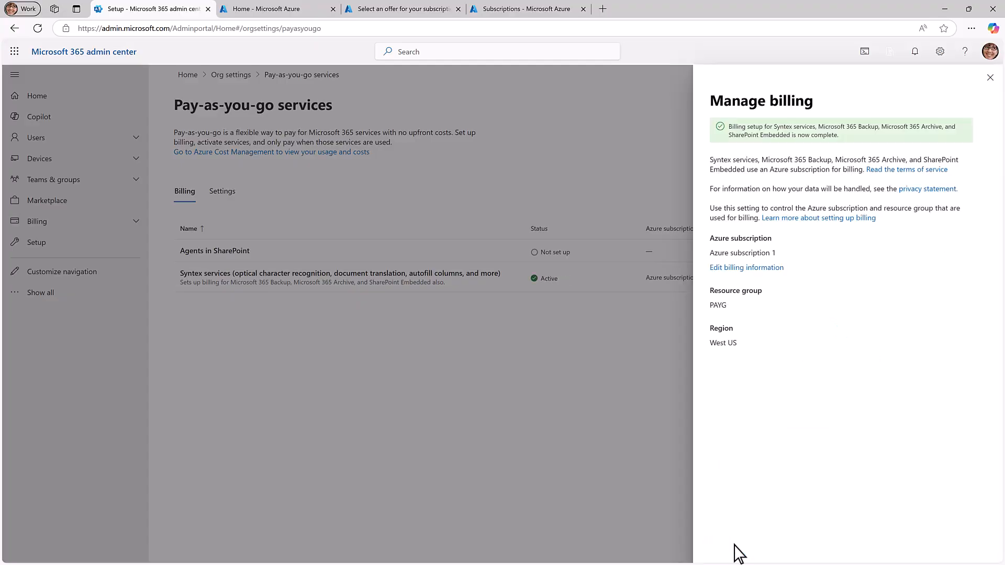
{"action": "left_click", "coordinate": [990, 77]}
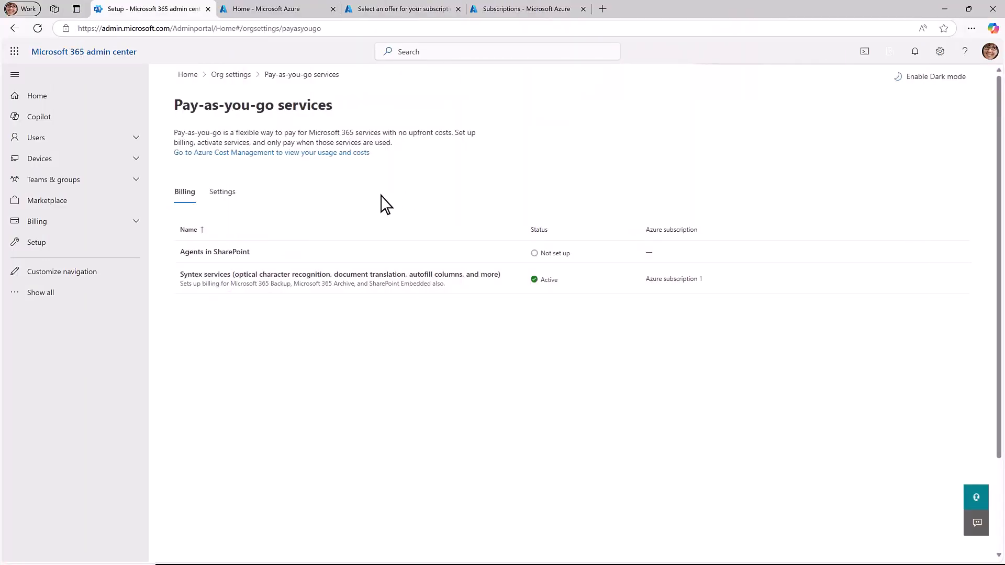
Turn on Backup from the pay-as-you-go Settings tab and save.
{"action": "left_click", "coordinate": [222, 192]}
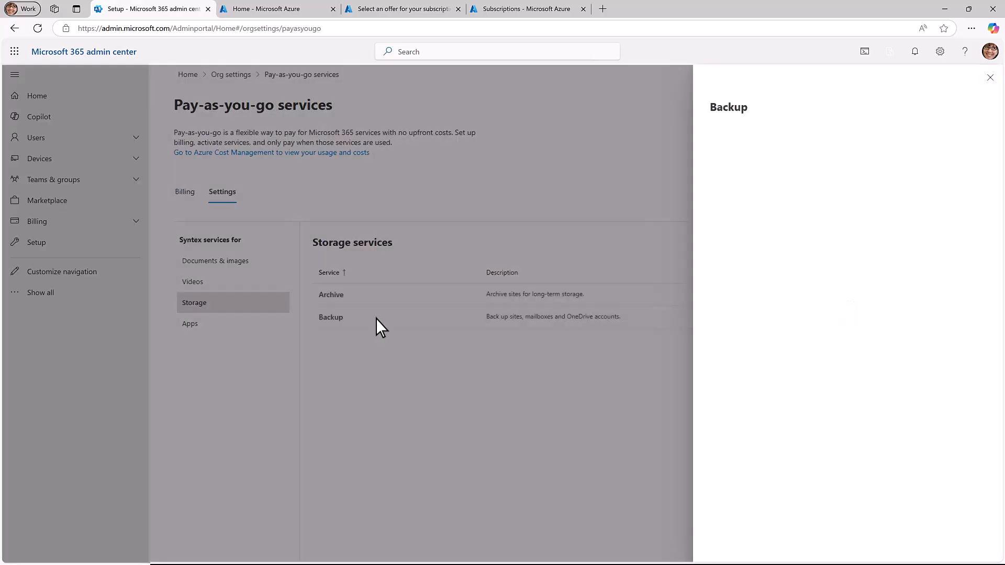
{"action": "left_click", "coordinate": [330, 317]}
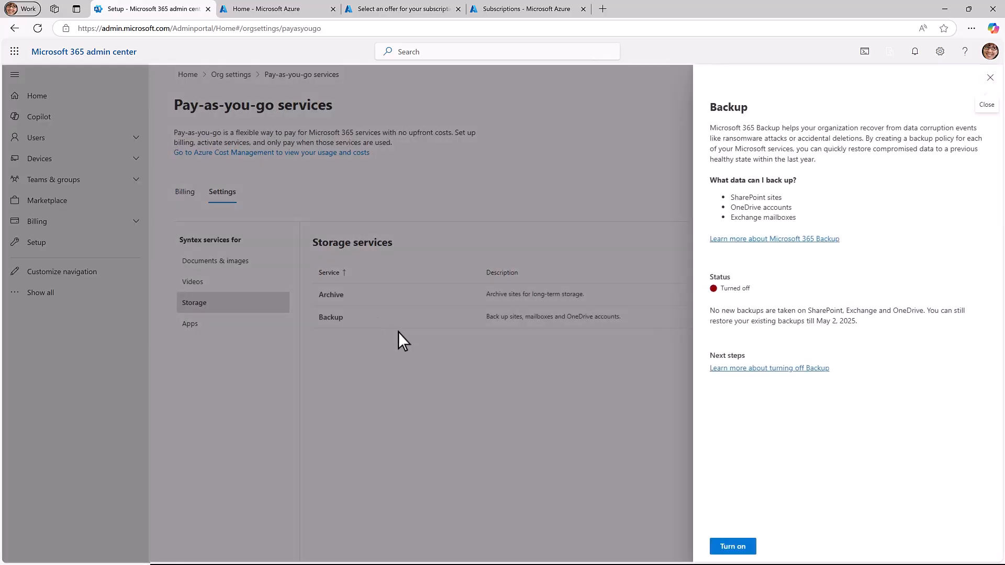
{"action": "left_click", "coordinate": [731, 546]}
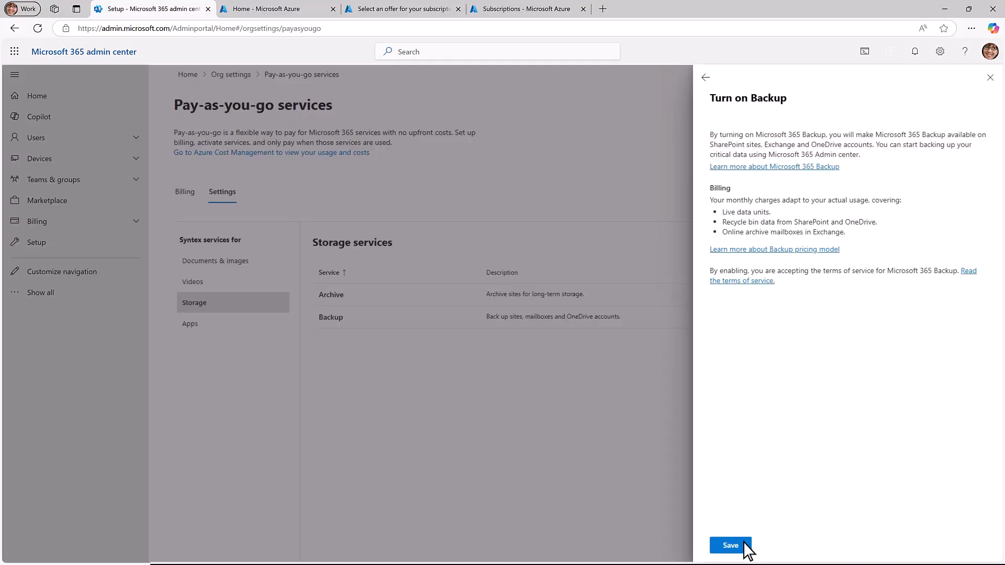
{"action": "left_click", "coordinate": [729, 545]}
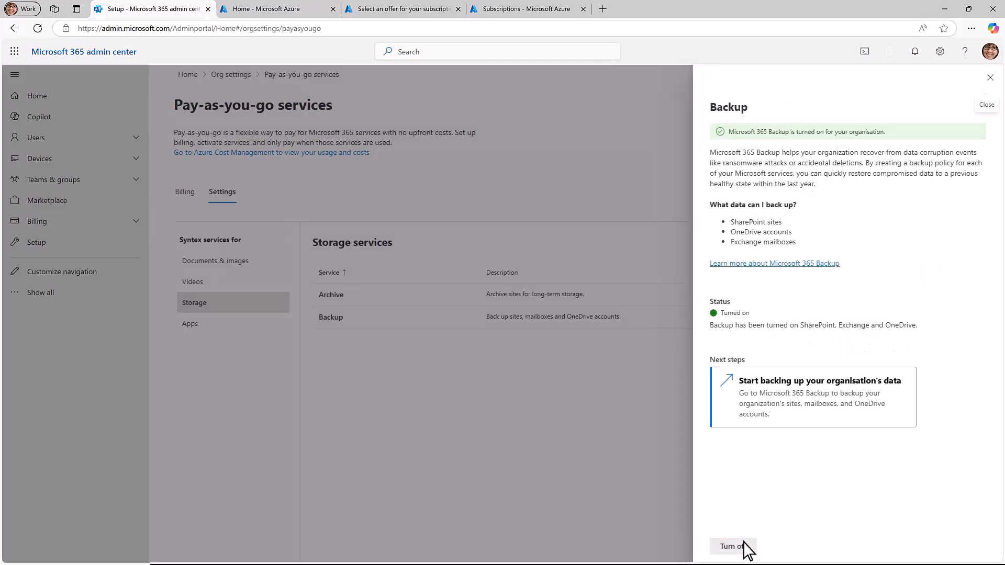